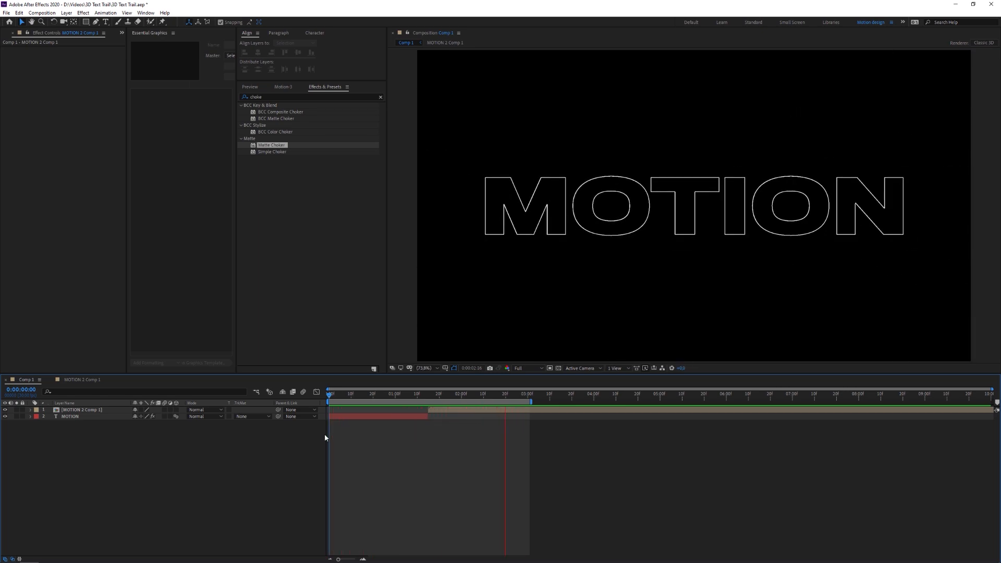
# Create a 1920×1080, 30 fps composition named NEW
pyautogui.moveTo(532, 394); pyautogui.dragTo(439, 394)
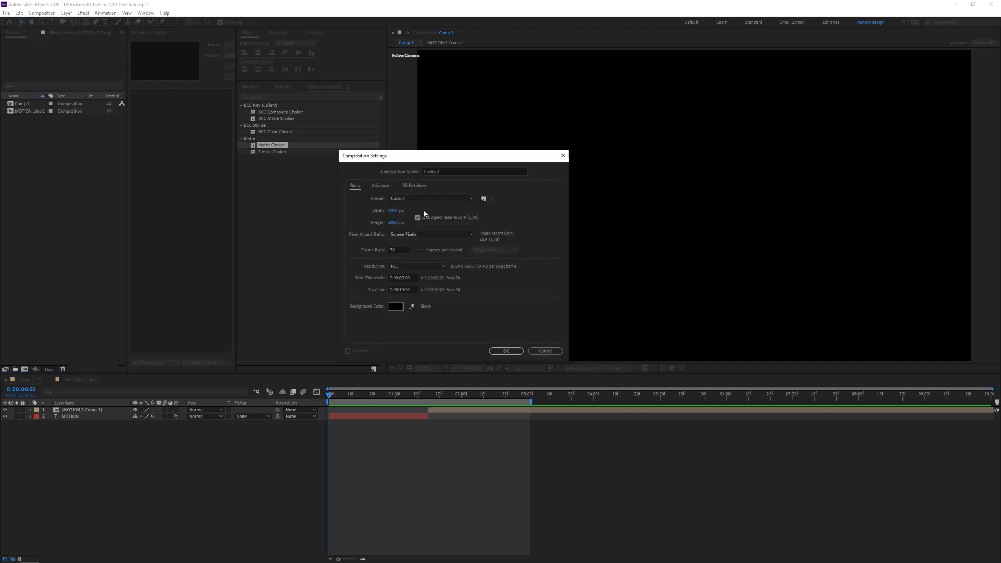
pyautogui.click(506, 351)
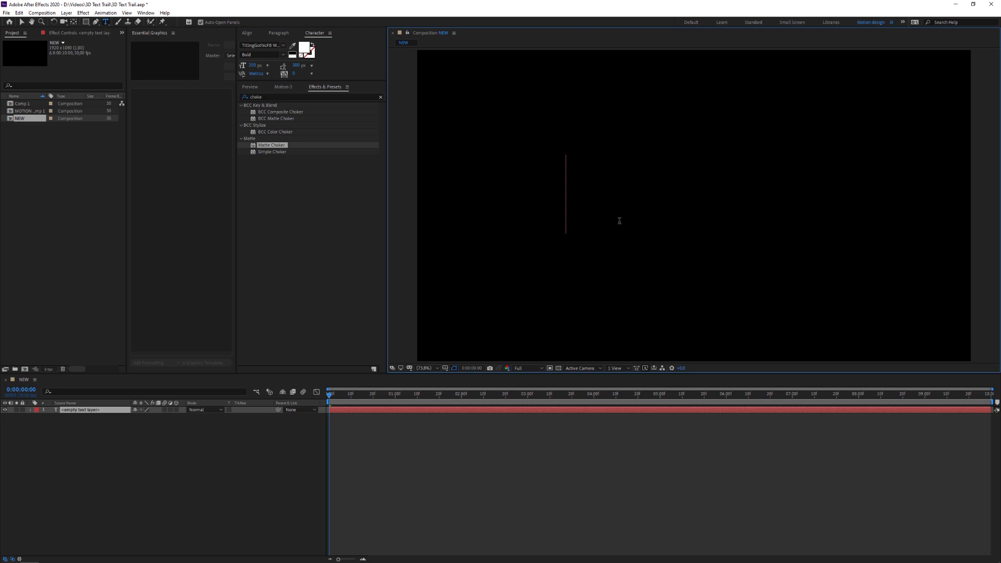
# Type TEXT into the text layer and center it in the frame
pyautogui.write('TEXT')
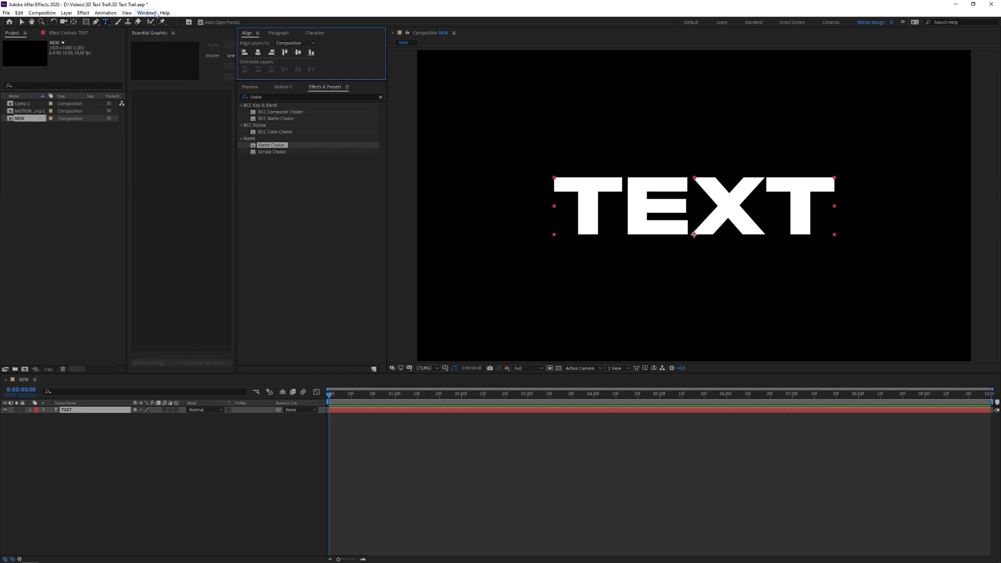
pyautogui.click(145, 12)
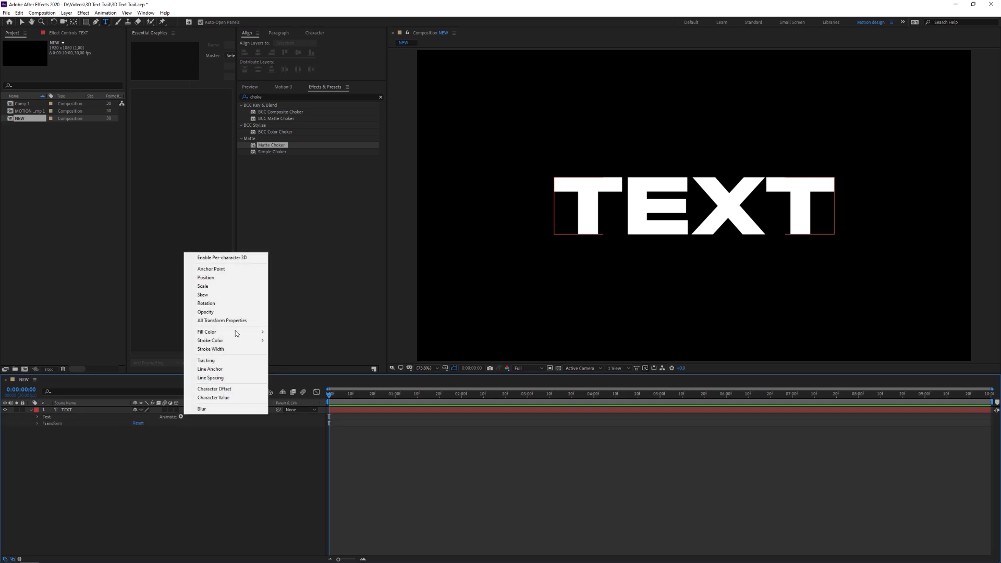
# Enable per-character 3D, add a Position animator with Z depth, and set the selector shape to Ramp Up
pyautogui.click(222, 257)
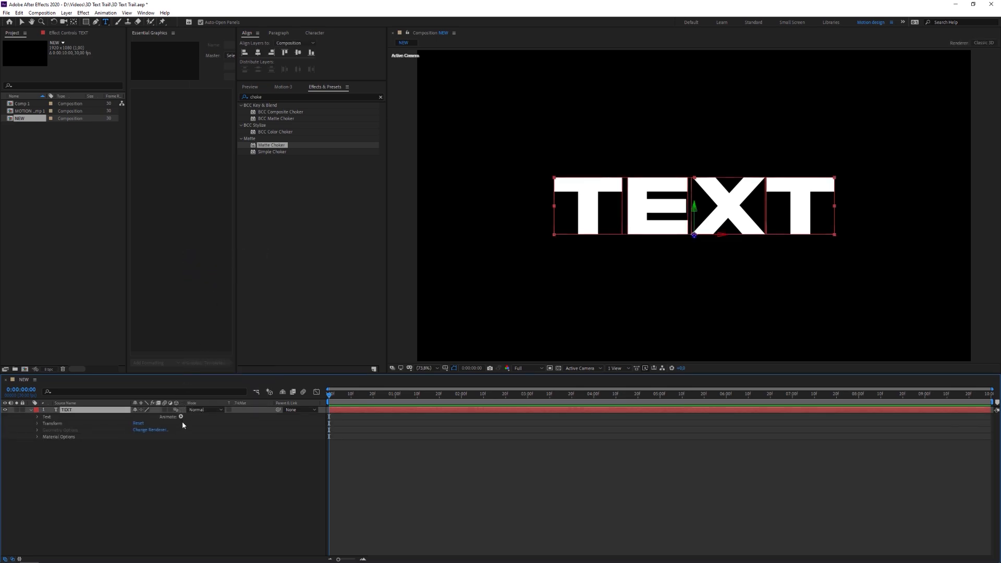
pyautogui.click(181, 417)
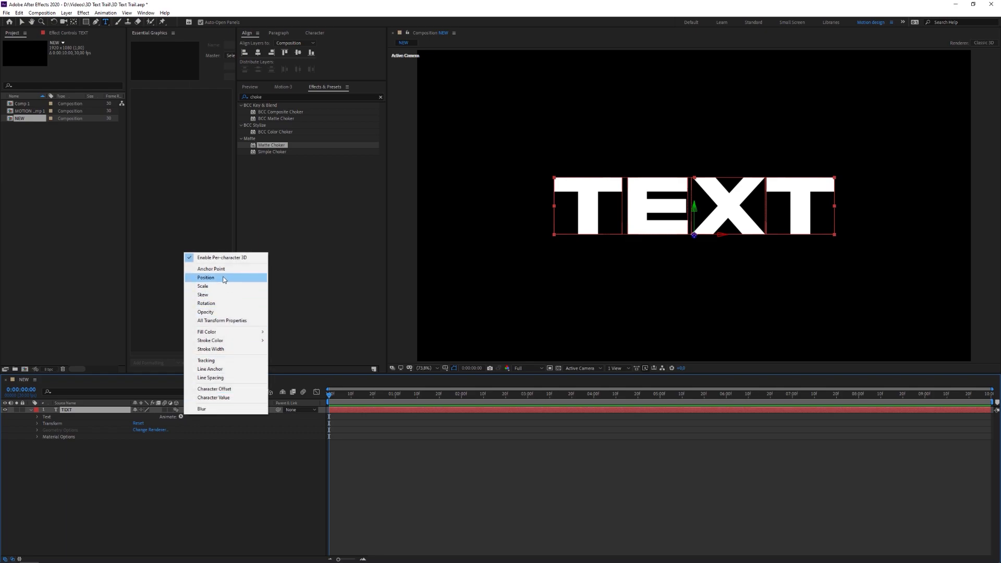
pyautogui.click(206, 277)
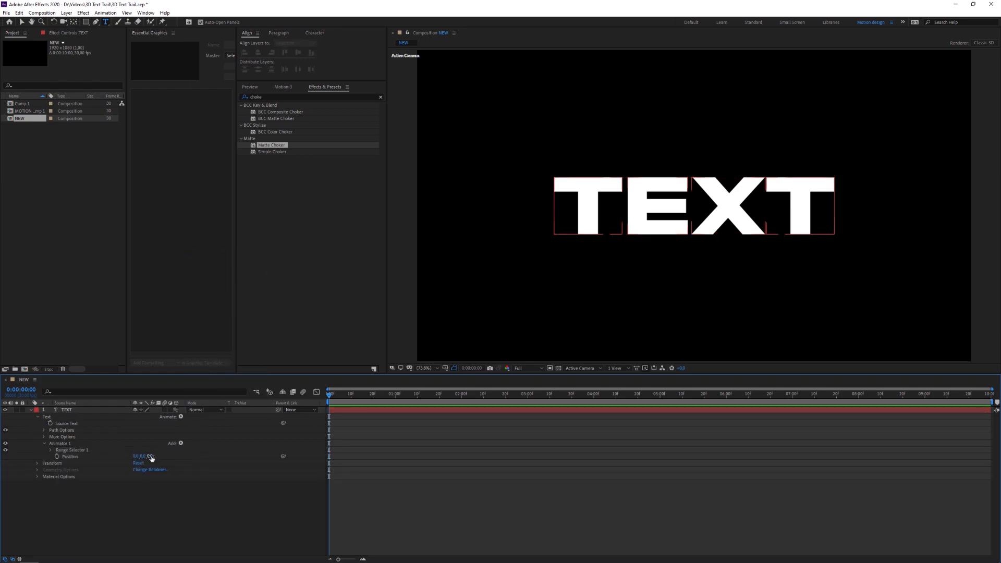
pyautogui.click(142, 456)
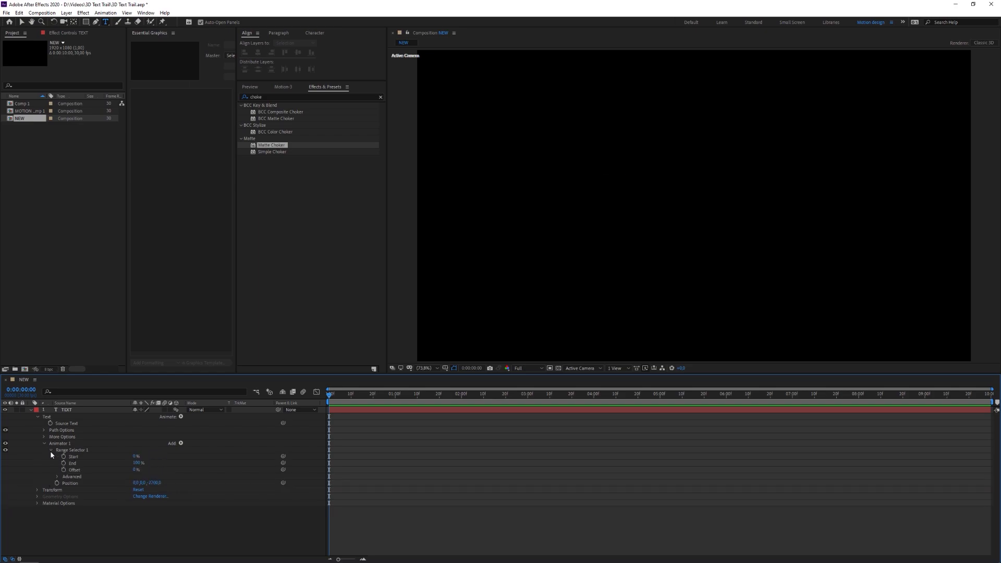
pyautogui.click(51, 477)
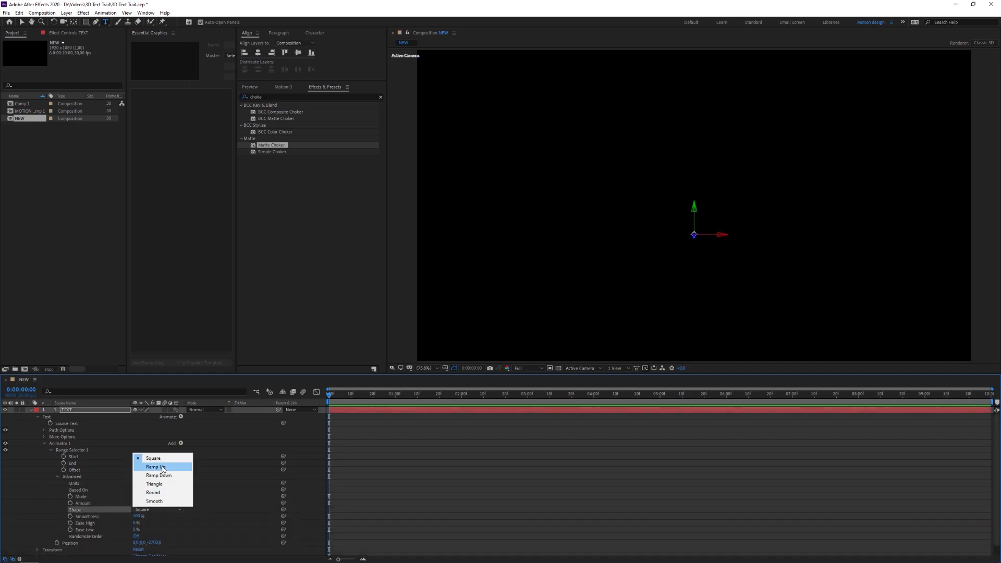
pyautogui.click(156, 467)
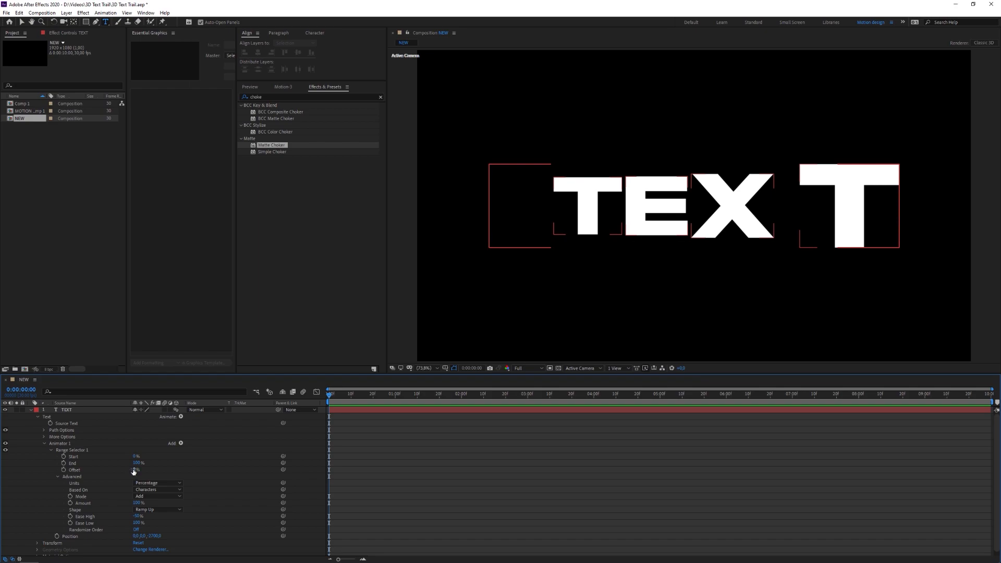
# Keyframe the range selector Offset from -100% to 0% and scrub to preview the fly-in
pyautogui.moveTo(135, 470); pyautogui.dragTo(102, 470)
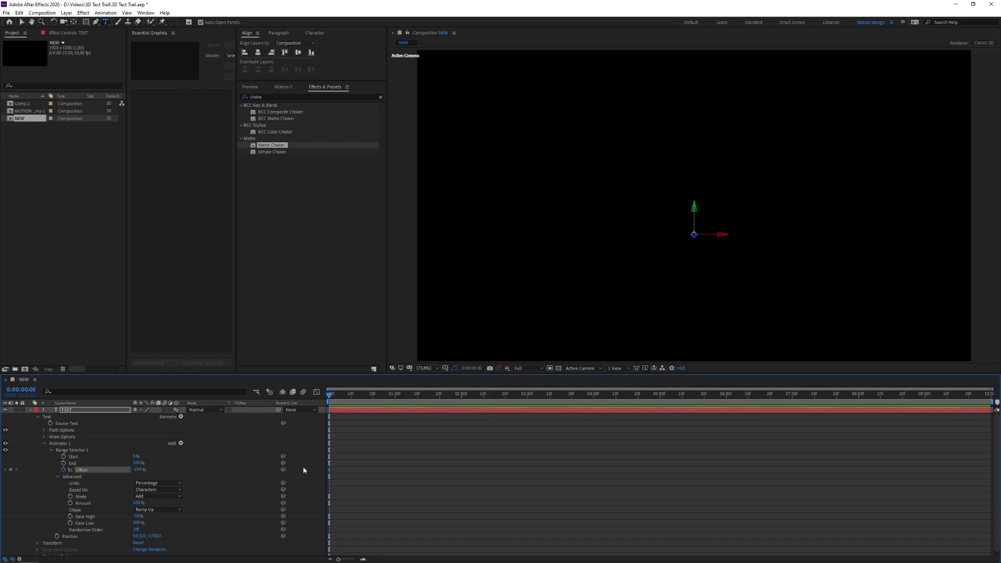
pyautogui.click(394, 394)
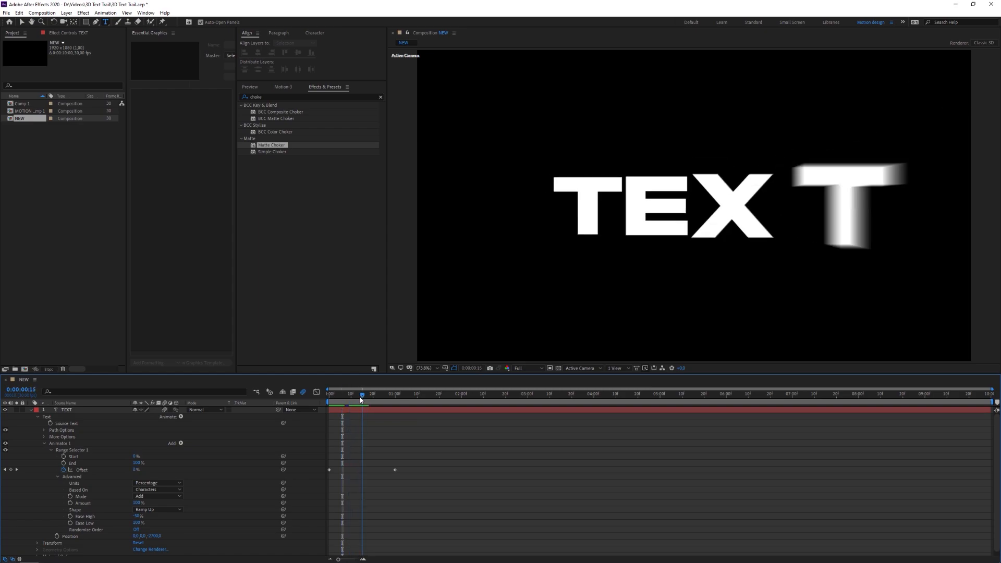
pyautogui.moveTo(363, 396); pyautogui.dragTo(356, 396)
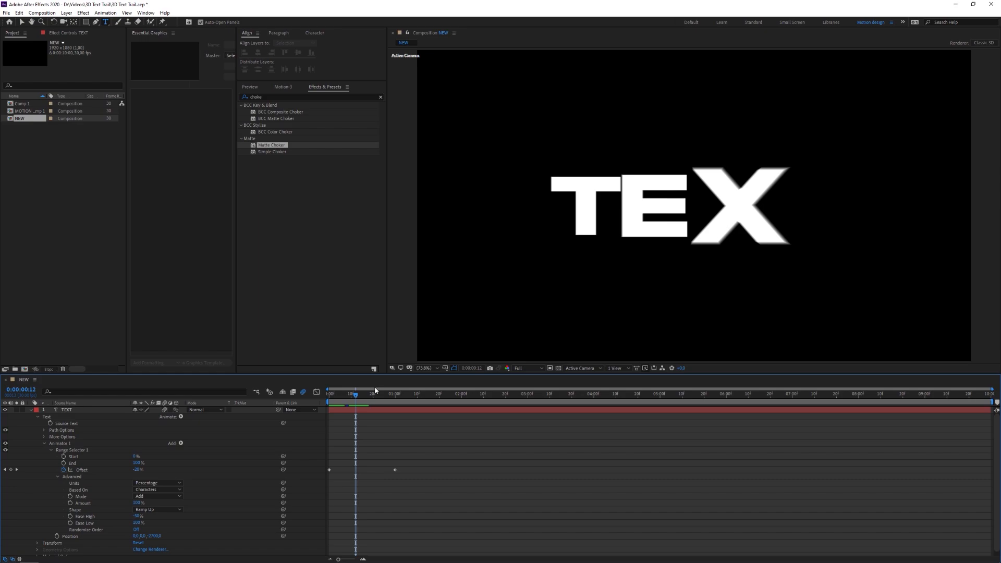
pyautogui.moveTo(356, 394); pyautogui.dragTo(348, 394)
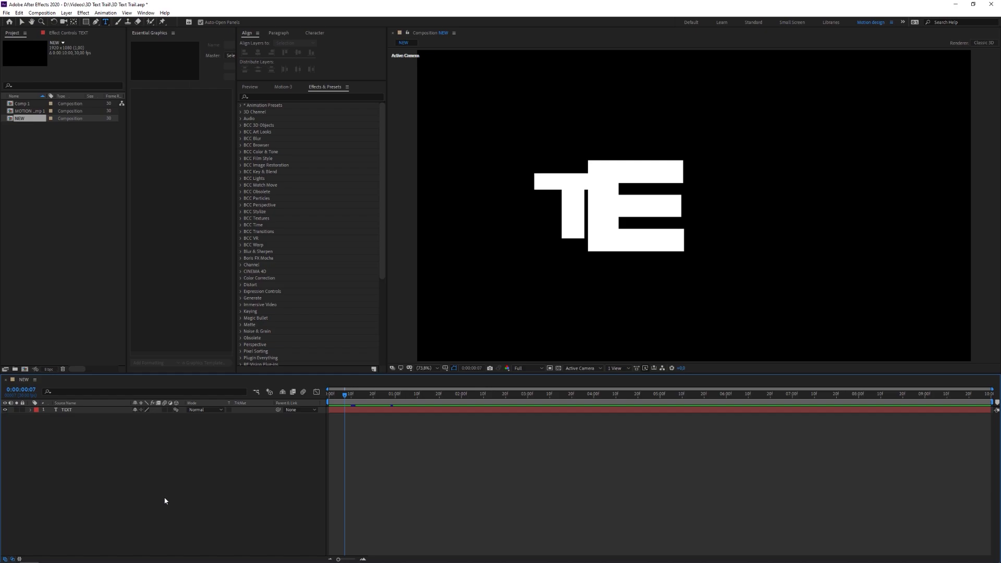
# Apply the Echo effect to the TEXT layer and advance the playhead until more letters appear
pyautogui.write('echo')
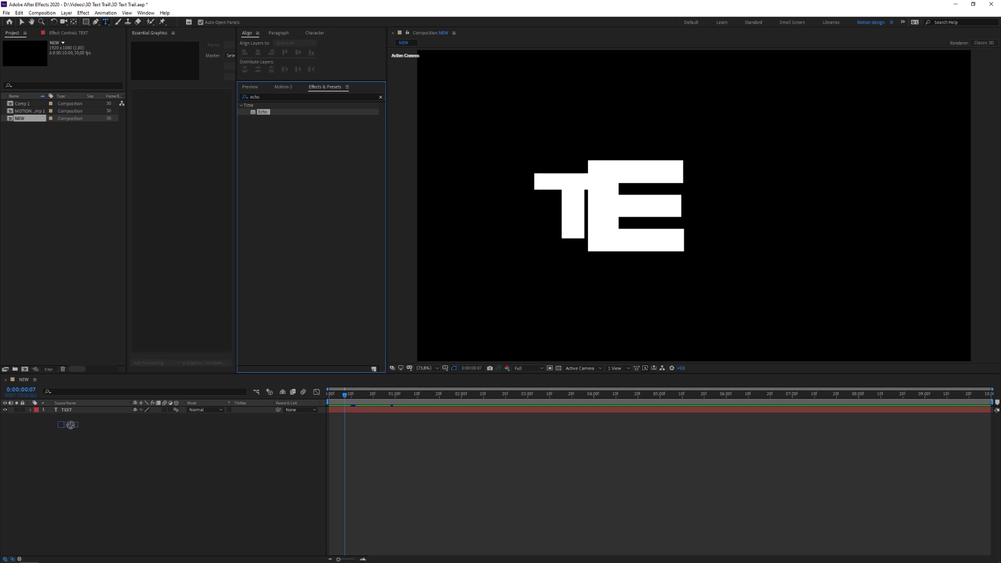
pyautogui.doubleClick(262, 111)
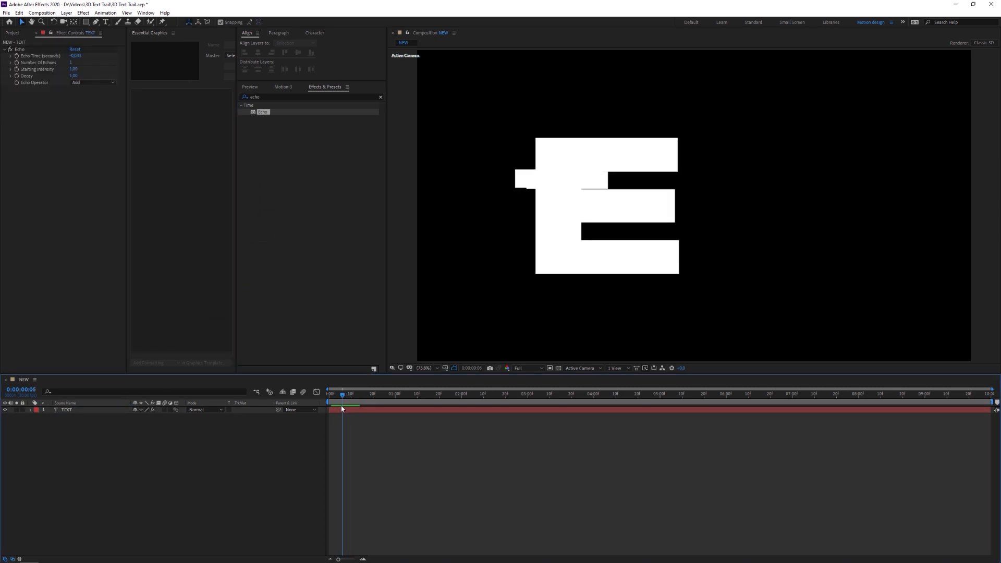
pyautogui.click(349, 401)
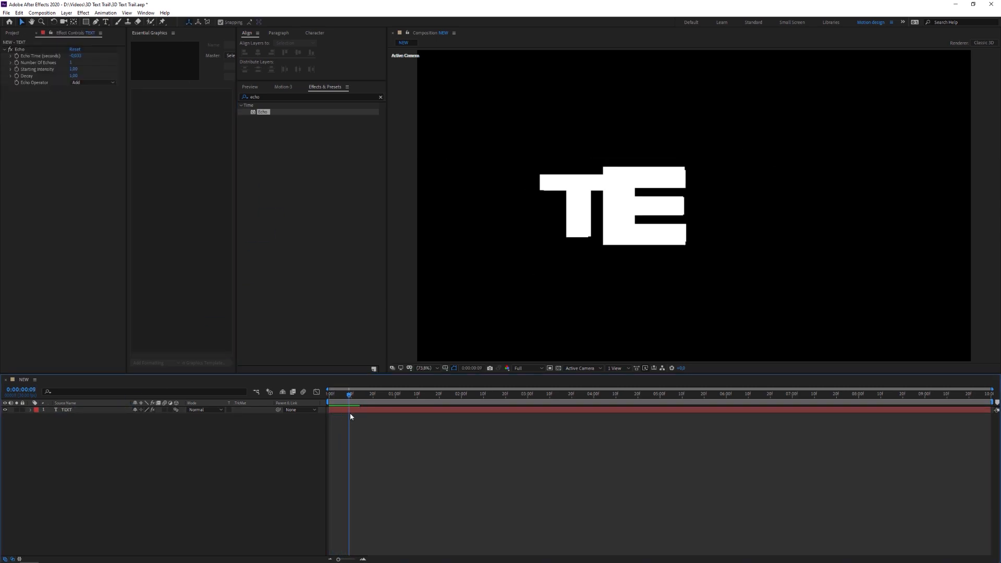
pyautogui.moveTo(350, 395); pyautogui.dragTo(362, 394)
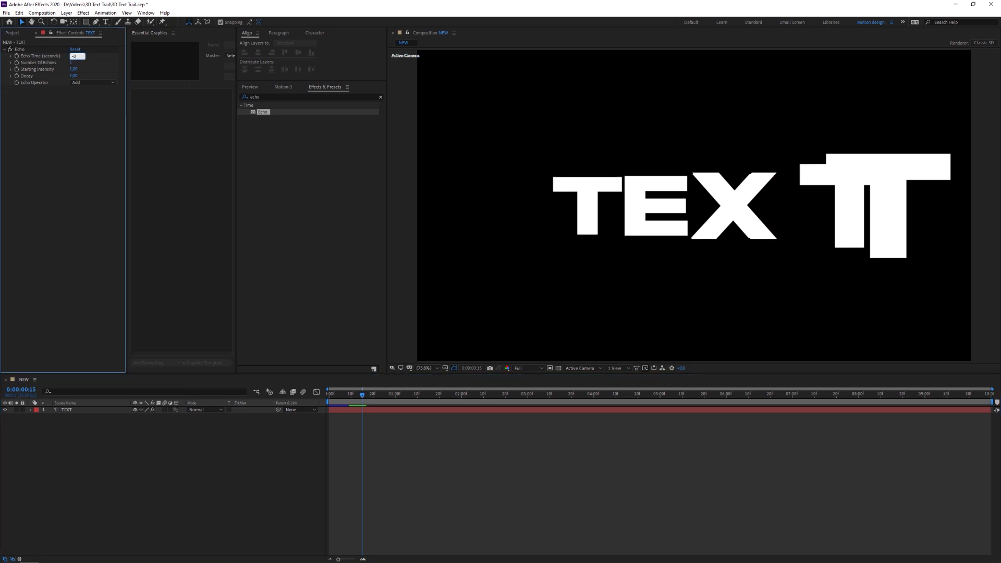
# Set Echo Time to -0.001 seconds and Number Of Echoes to 50
pyautogui.write('-0,001')
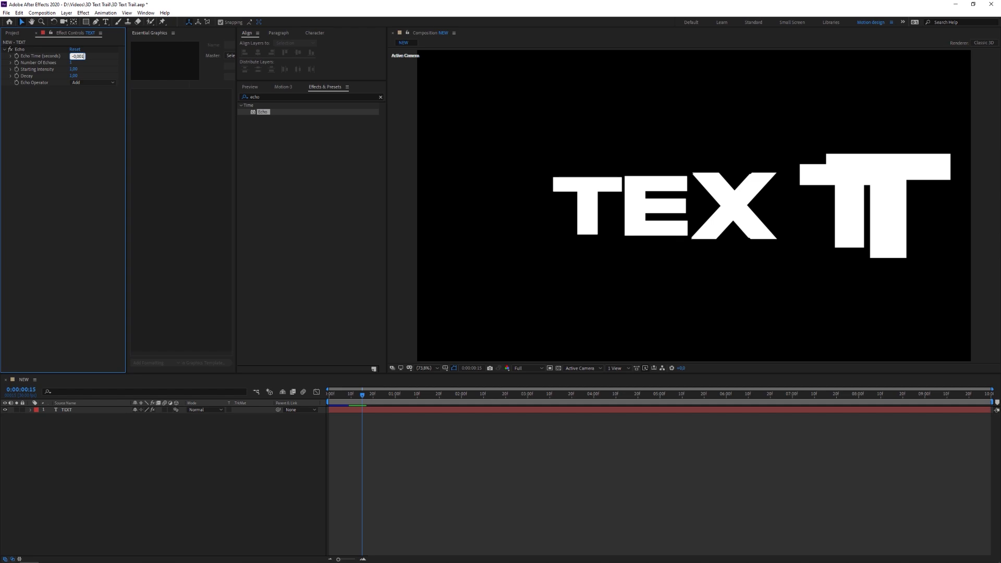
pyautogui.click(66, 410)
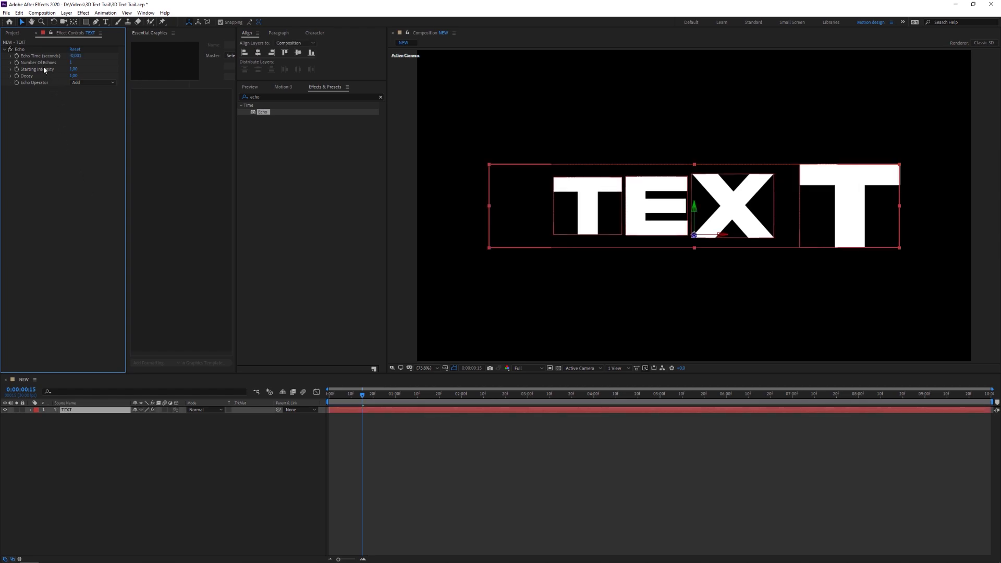
pyautogui.click(75, 62)
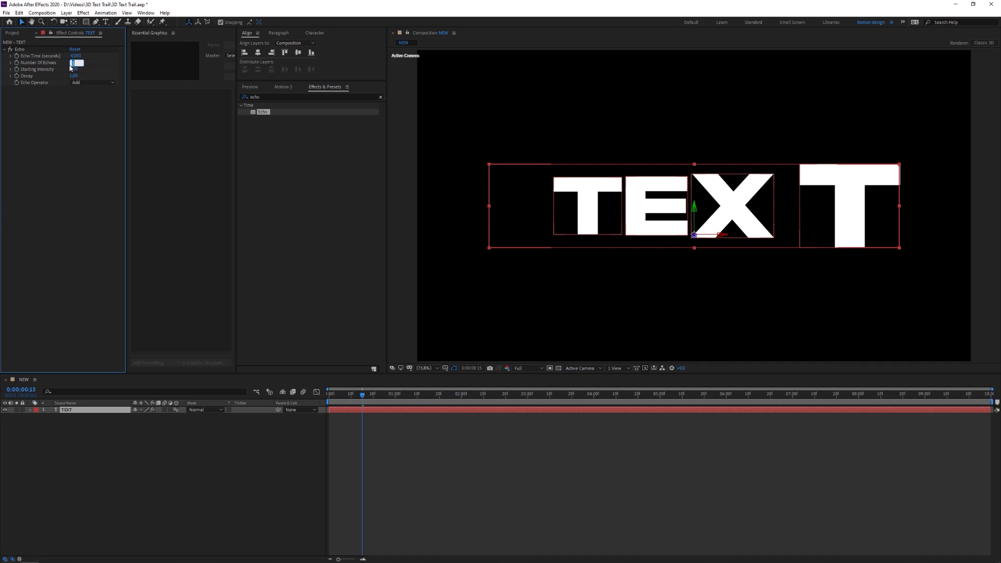
pyautogui.write('50')
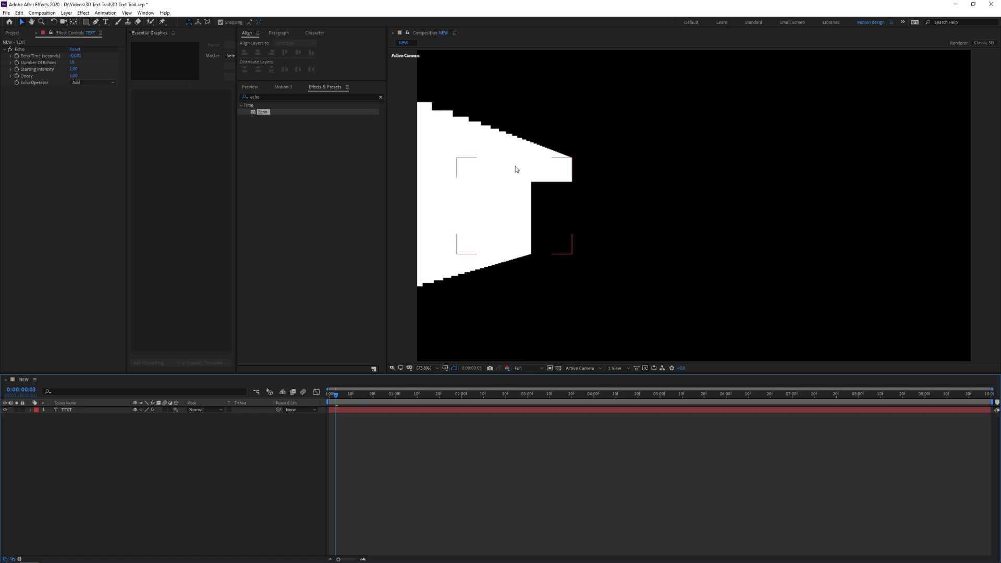
pyautogui.moveTo(471, 169)
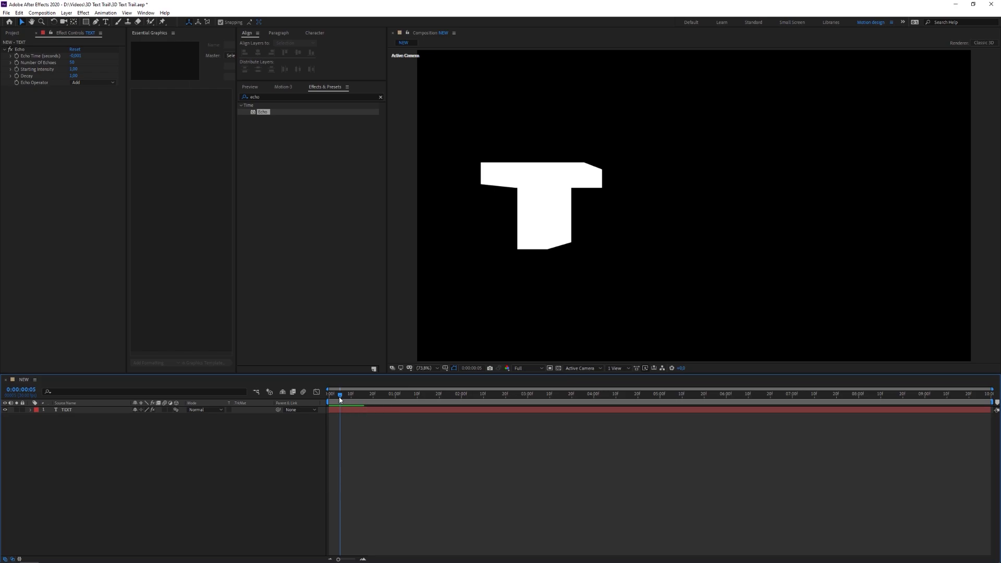
pyautogui.moveTo(47, 93)
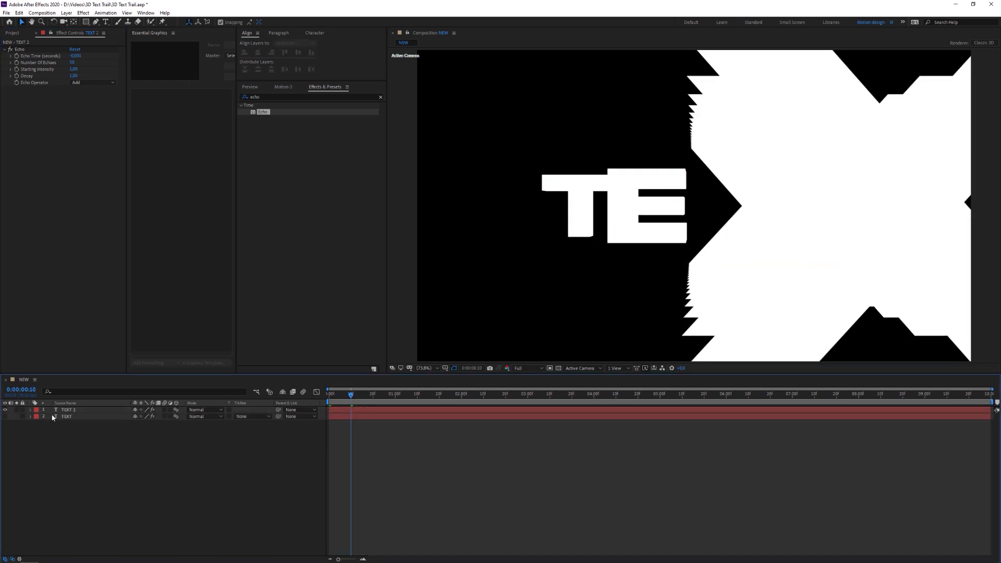
# Pre-compose the TEXT 2 layer into TEXT 2 Comp 1
pyautogui.rightClick(68, 410)
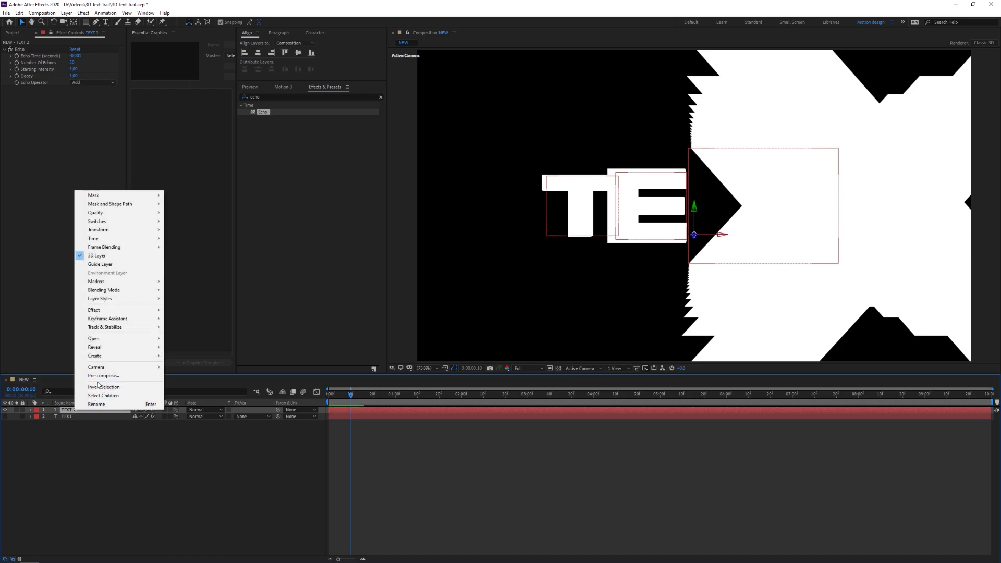
pyautogui.moveTo(102, 375)
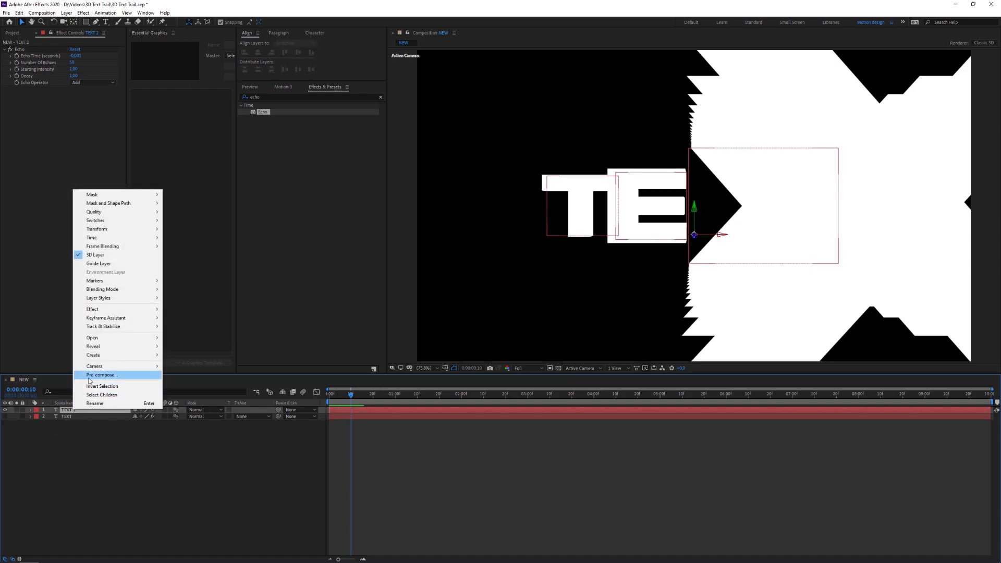
pyautogui.click(100, 375)
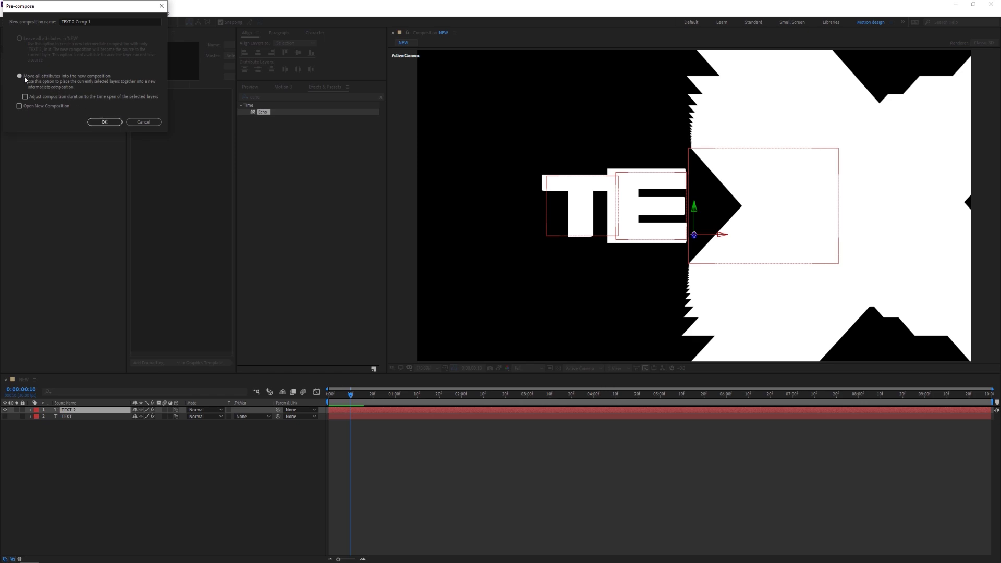
pyautogui.click(105, 122)
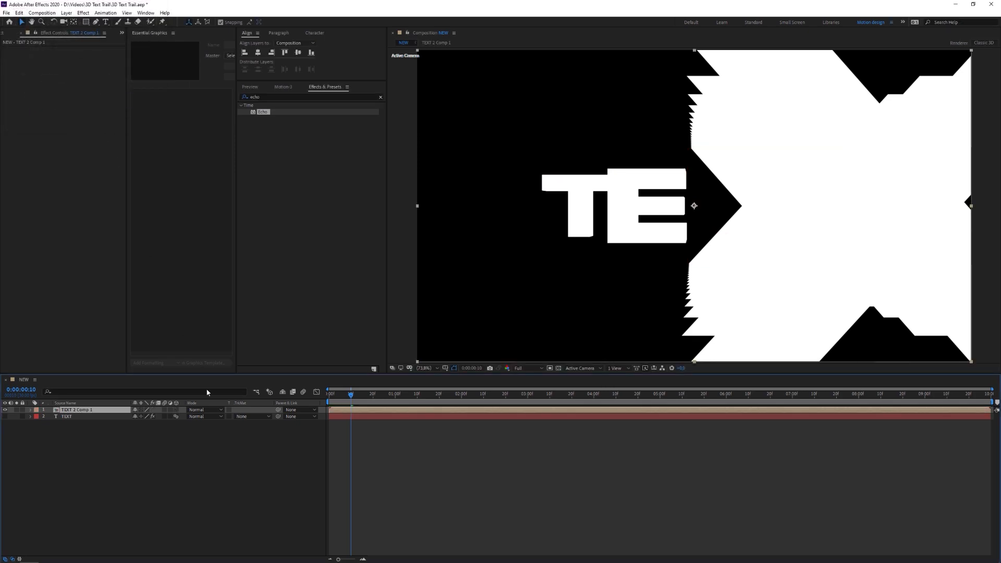
# Add a Stroke layer style to TEXT 2 Comp 1 and expand Blending Options and Advanced Blending
pyautogui.rightClick(75, 409)
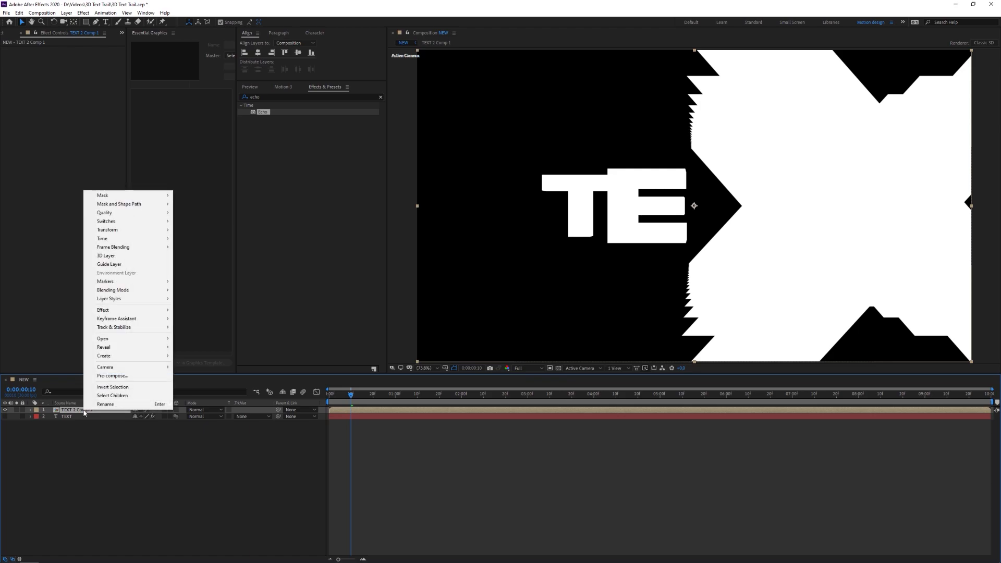
pyautogui.moveTo(109, 298)
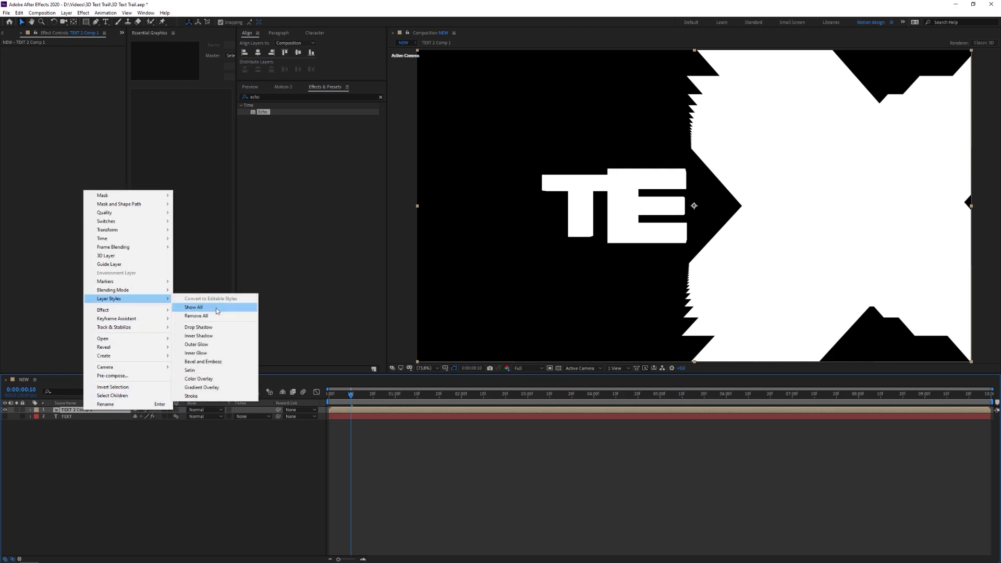
pyautogui.click(191, 396)
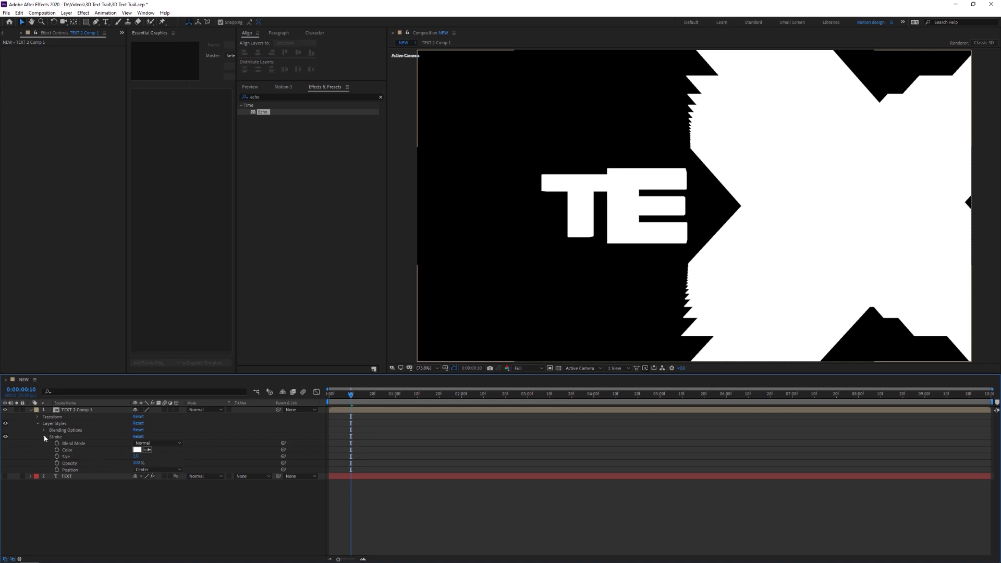
pyautogui.click(43, 430)
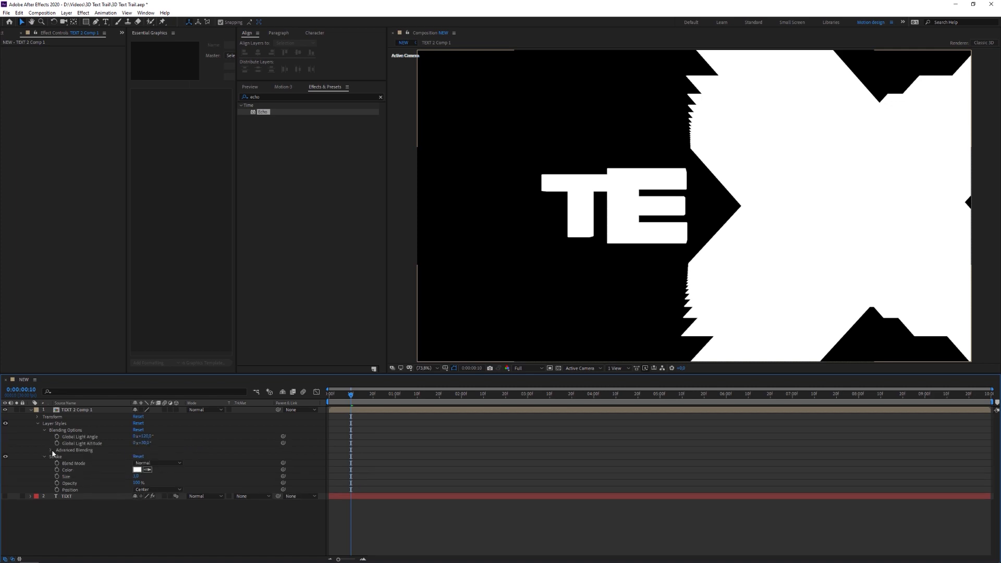
pyautogui.click(51, 450)
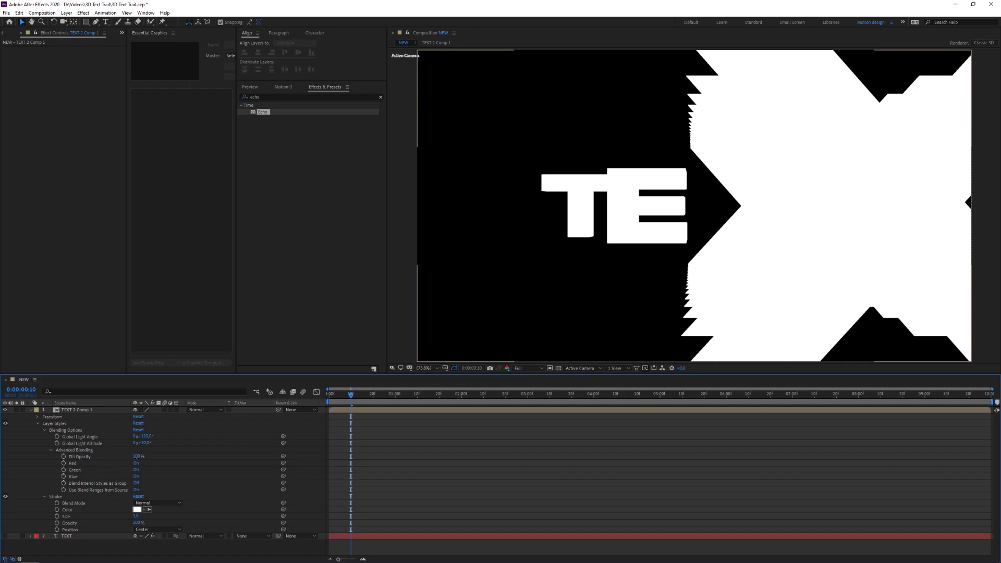